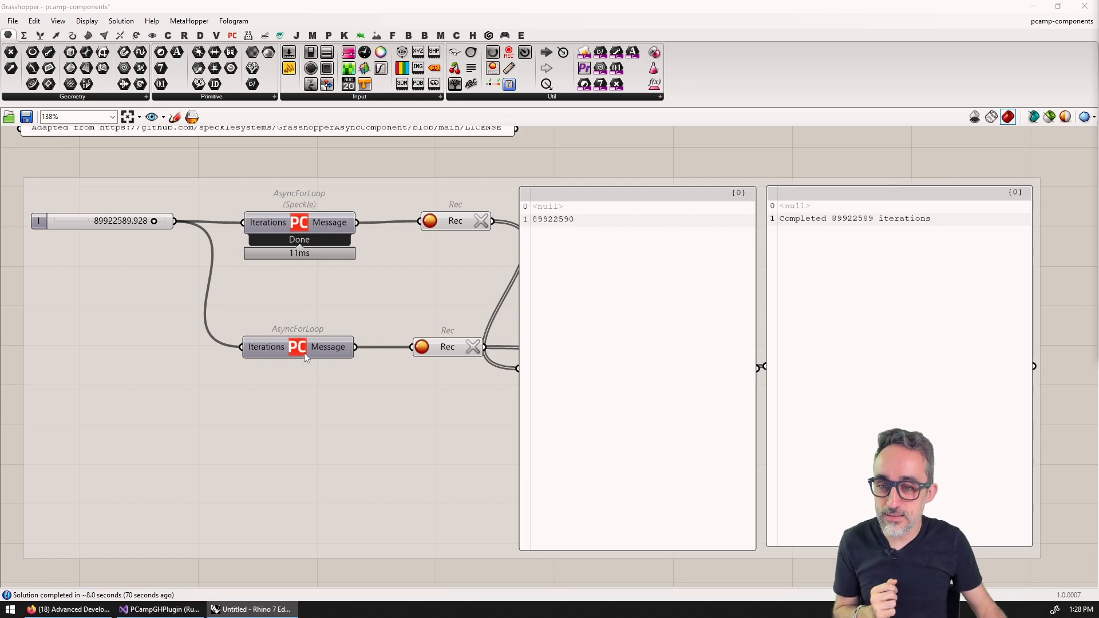
- Select the custom async loop component and scroll through the definition
click(297, 347)
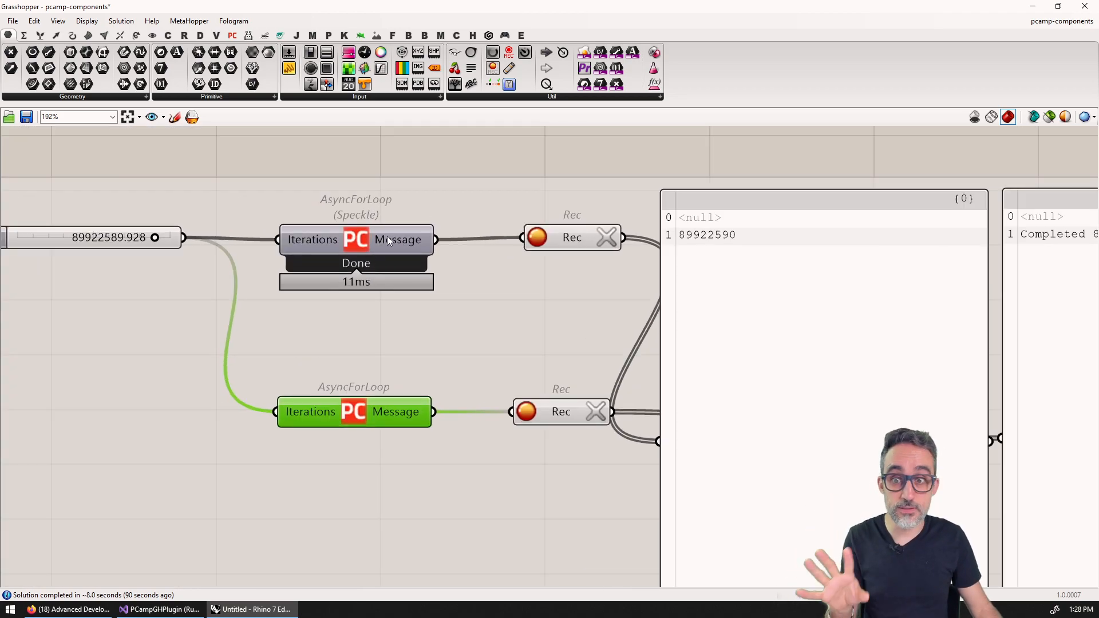
mouse_move(438, 317)
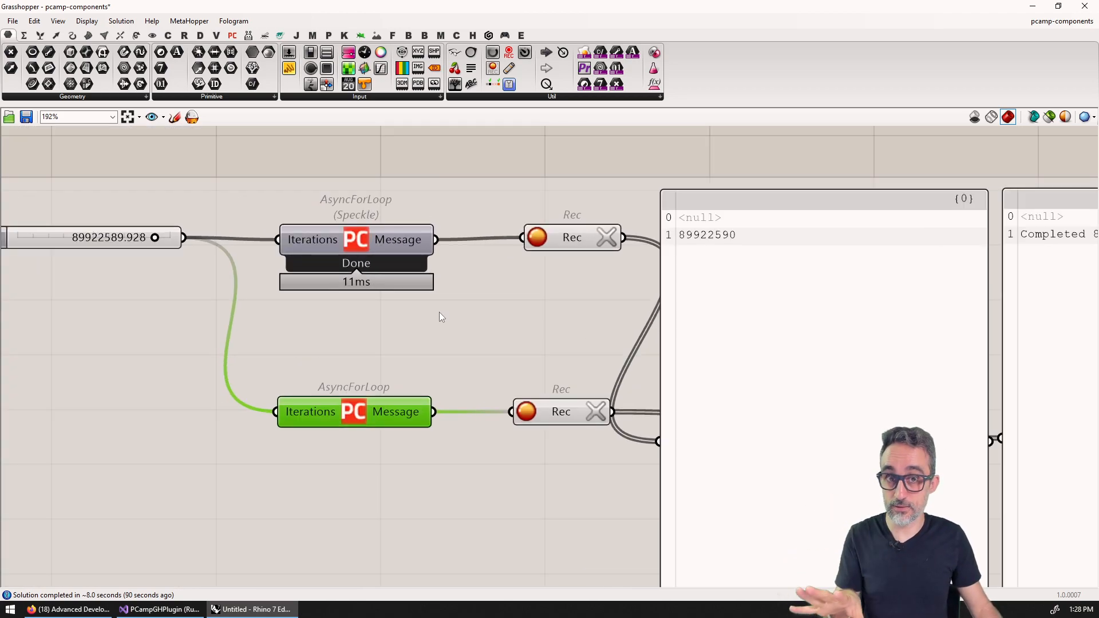
scroll(down, 3)
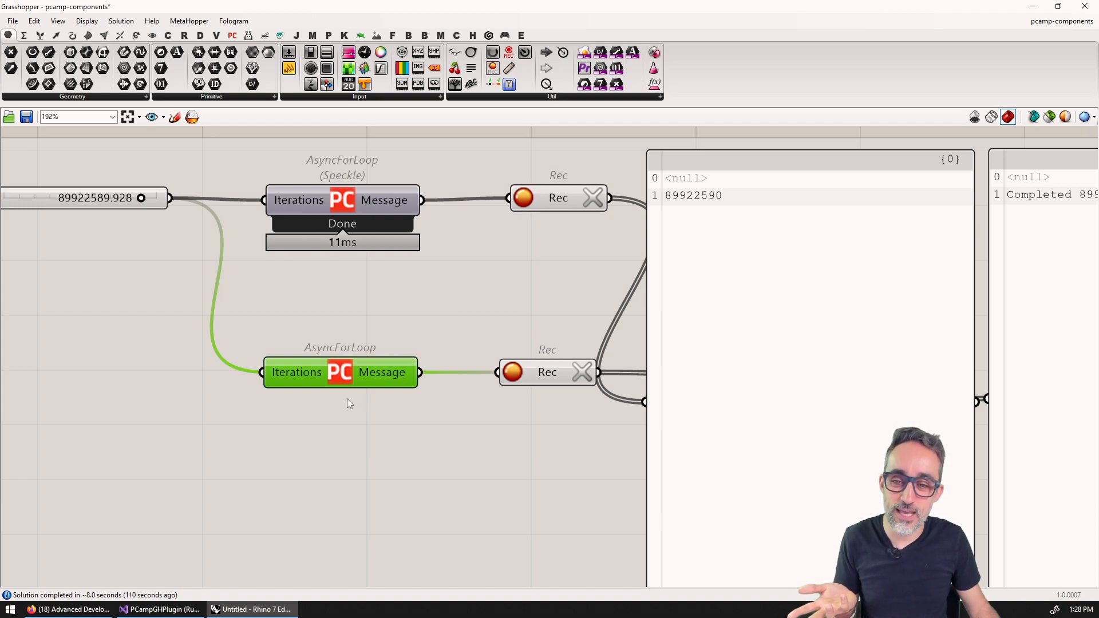
scroll(down, 3)
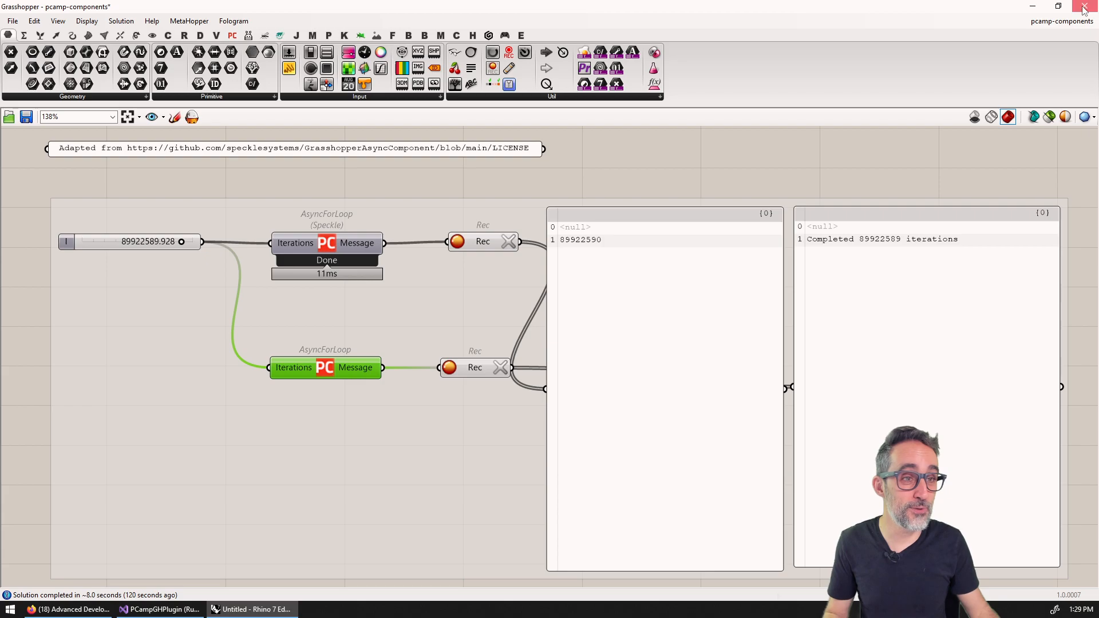
- Close Rhino without saving and scroll to SolveInstance in AsyncForLoopComponent.cs
click(1084, 7)
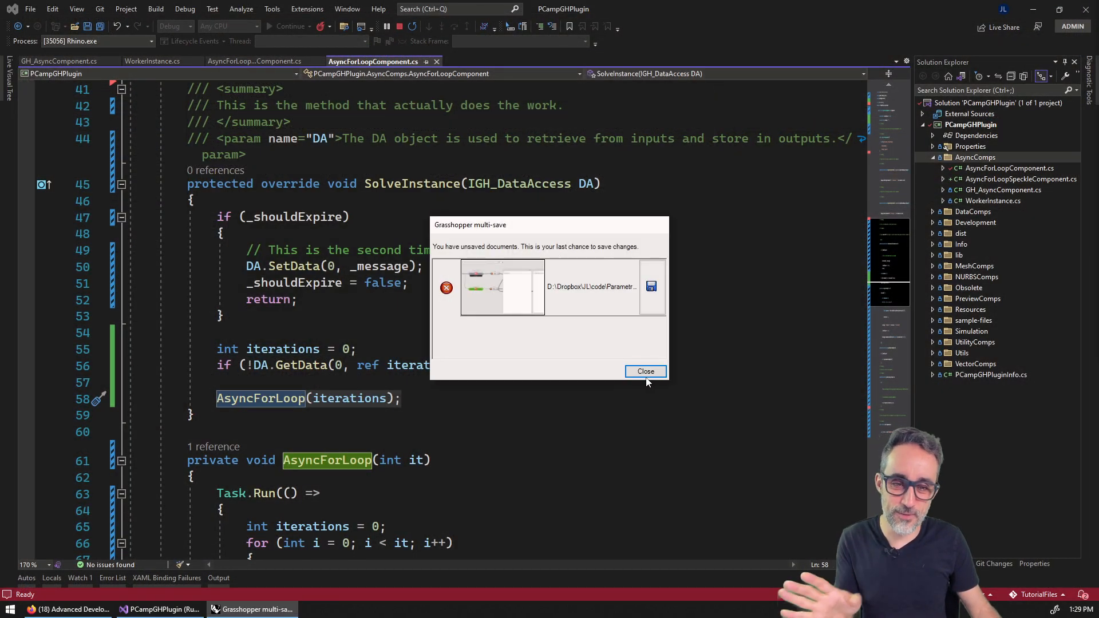
click(644, 372)
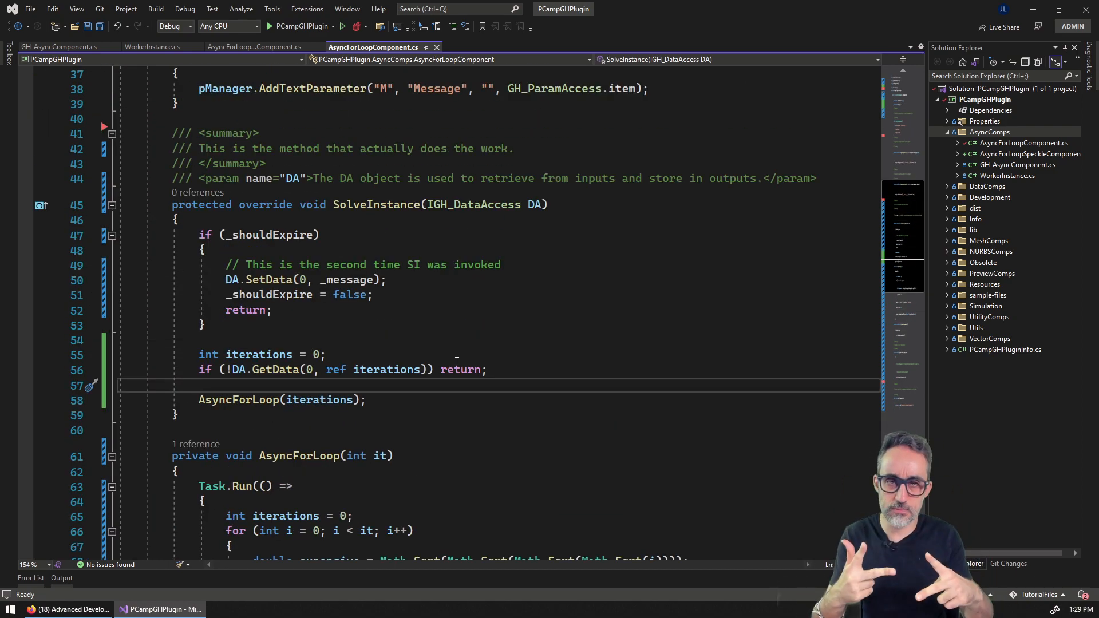
scroll(down, 3)
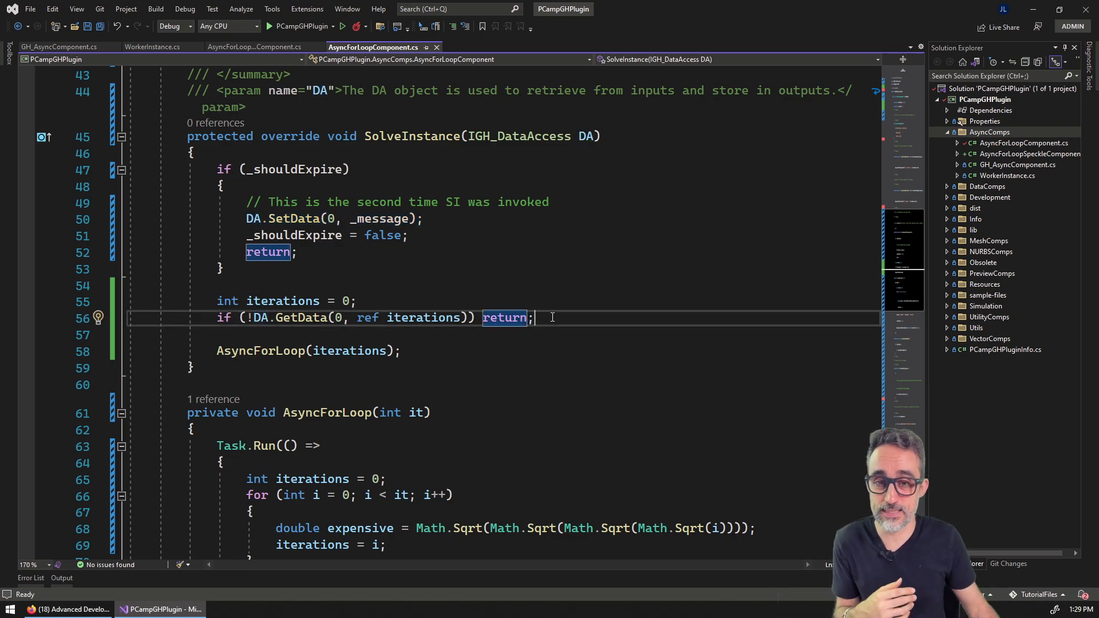
- Add this.Message = "Computing..."; before the AsyncForLoop call
drag(217, 300, 533, 318)
text(this.)
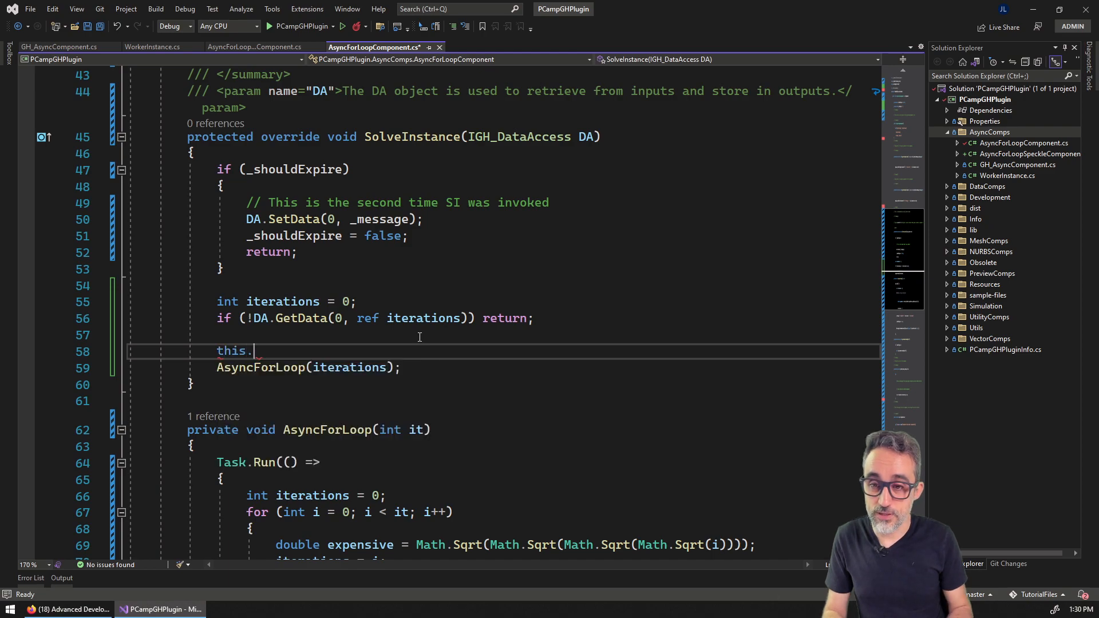
text(Mess)
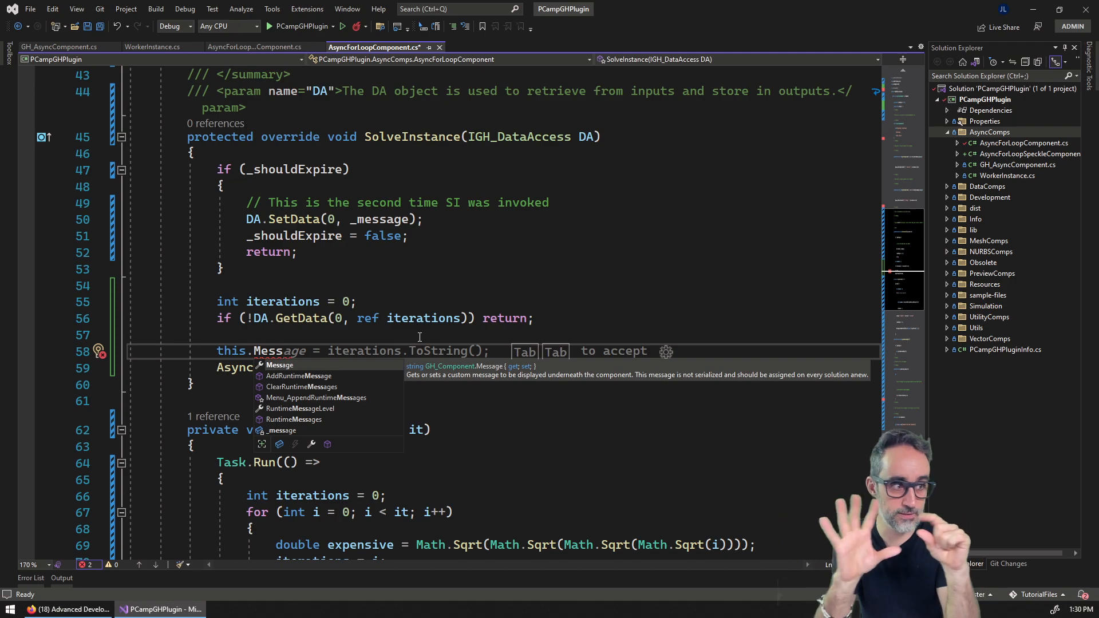
key(Tab)
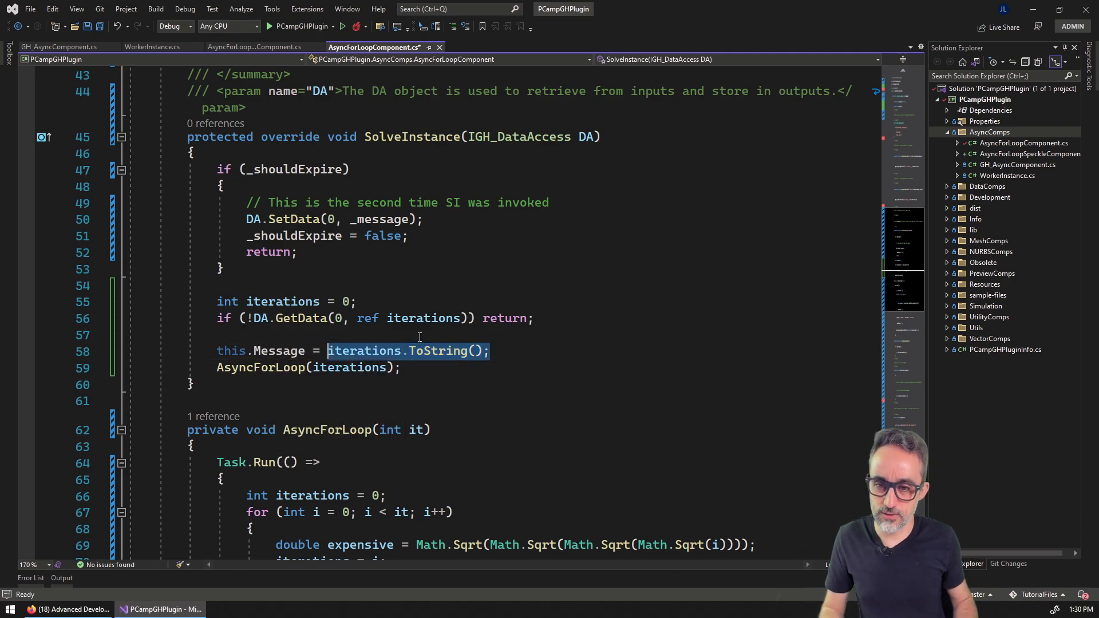
text("C)
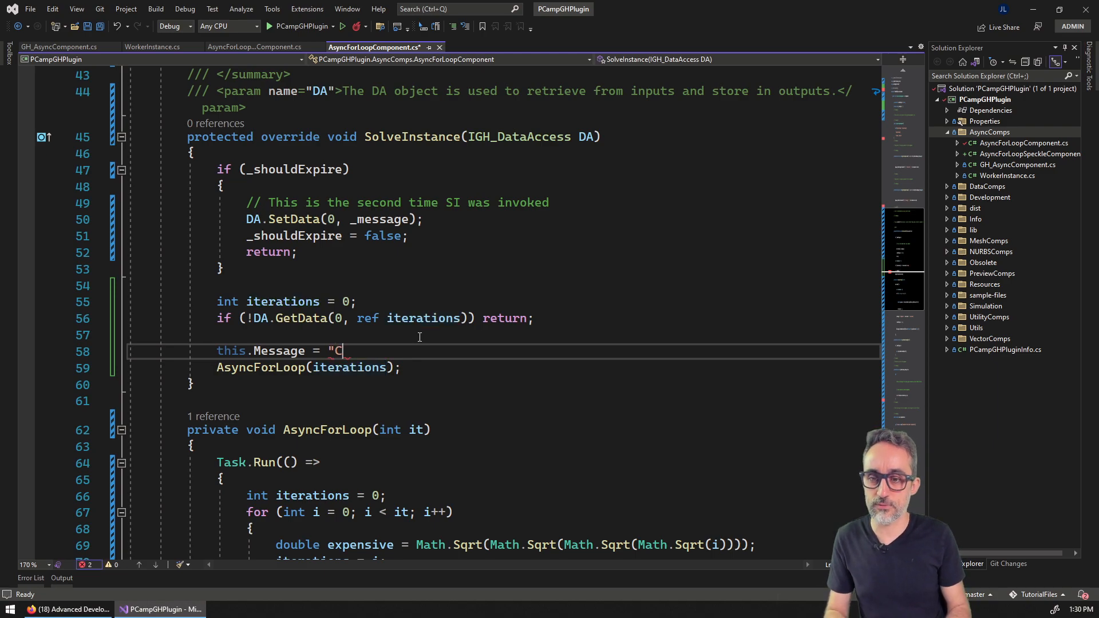
text(omputing..)
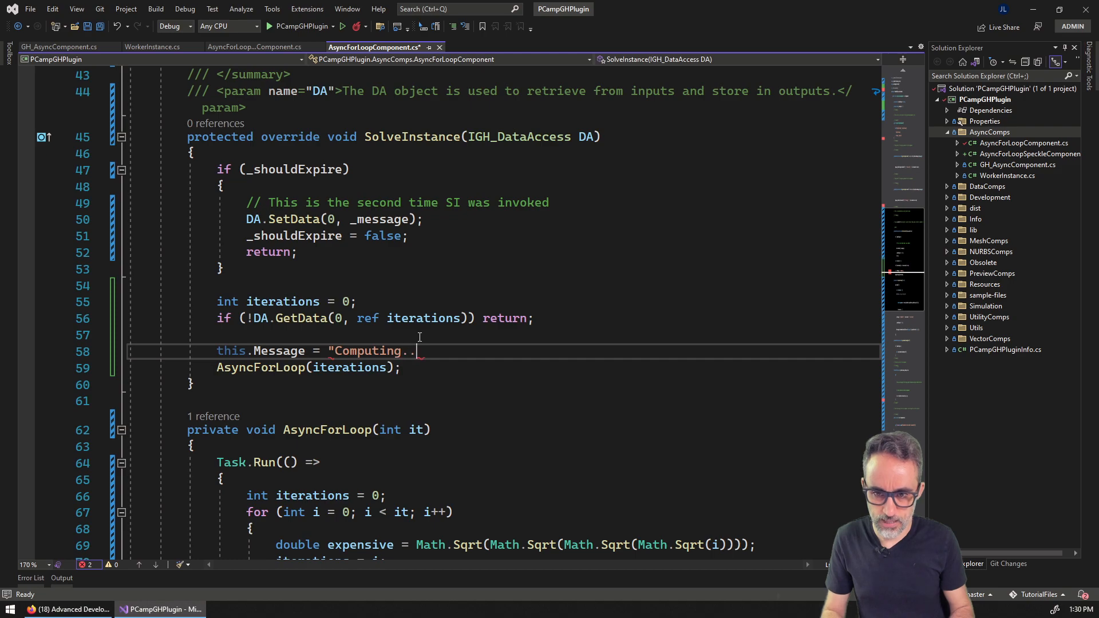
text(";)
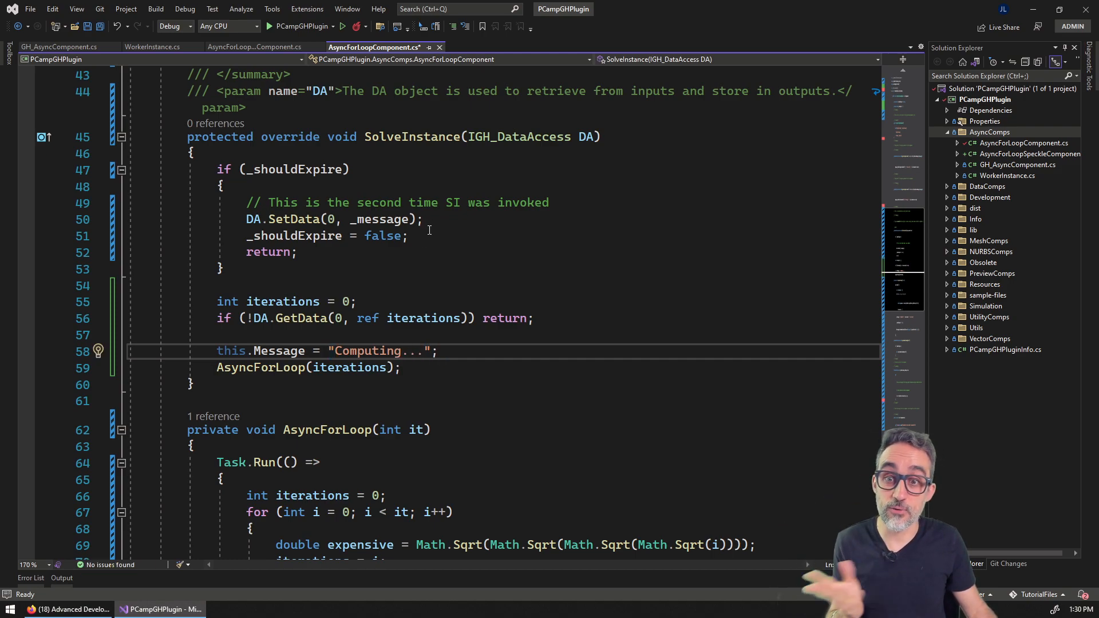
- Add this.Message = "Done!"; in the _shouldExpire branch, save, and relaunch Rhino
text(this)
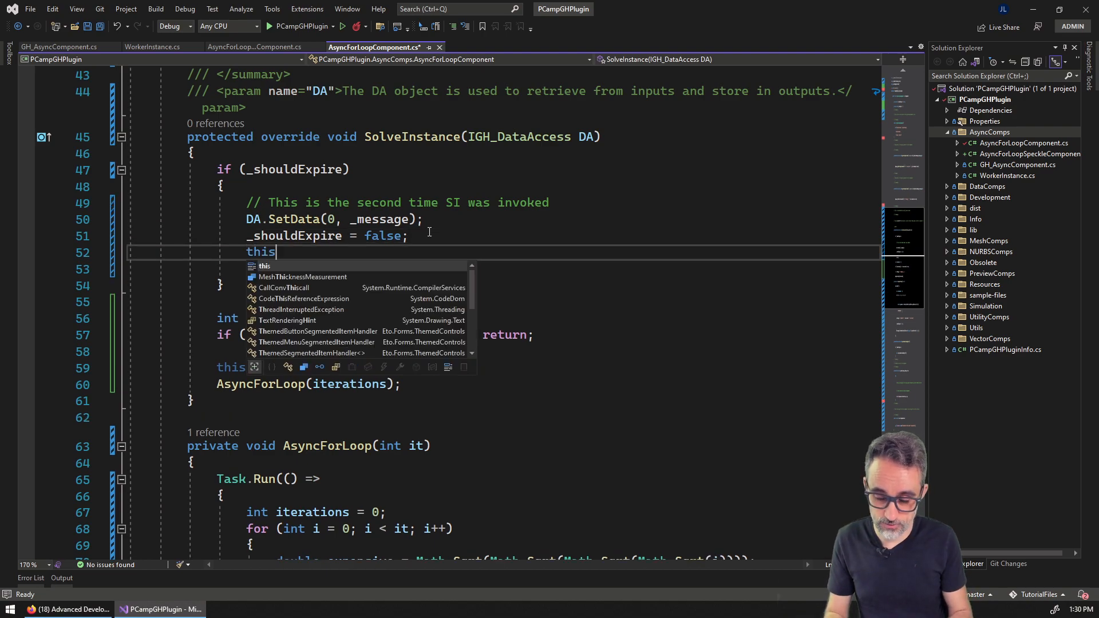
text(.Message)
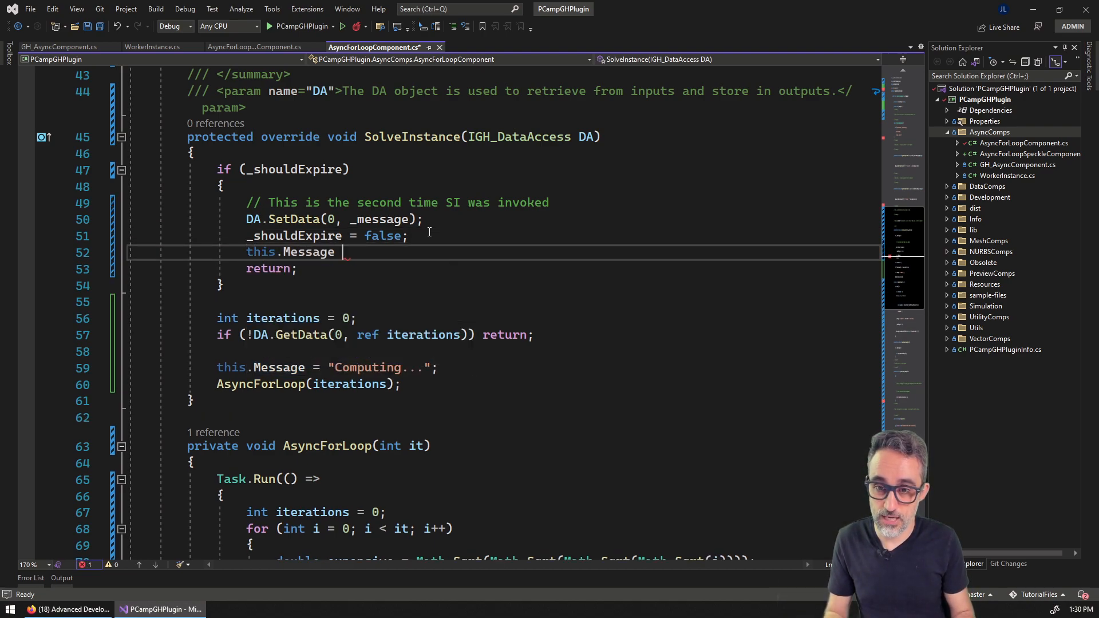
text(= "")
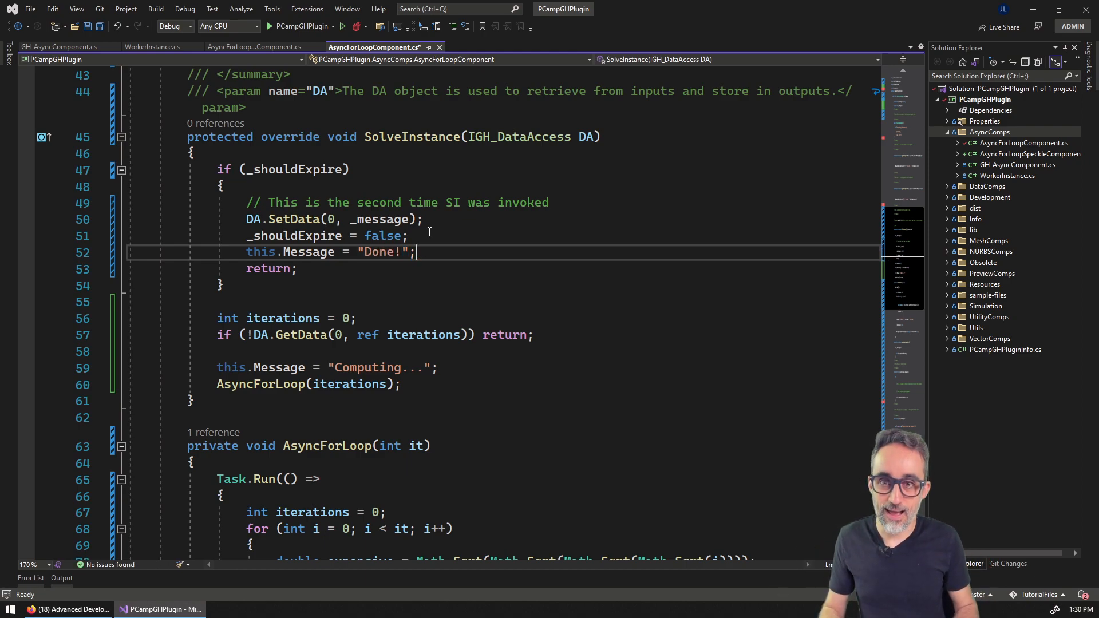
key(ctrl+s)
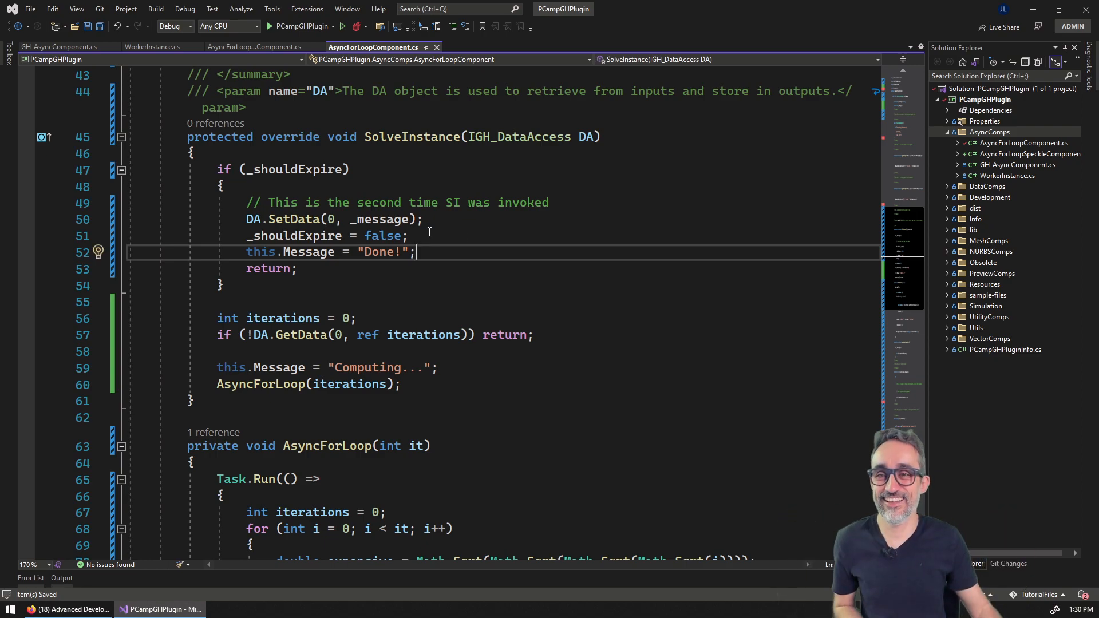
click(280, 25)
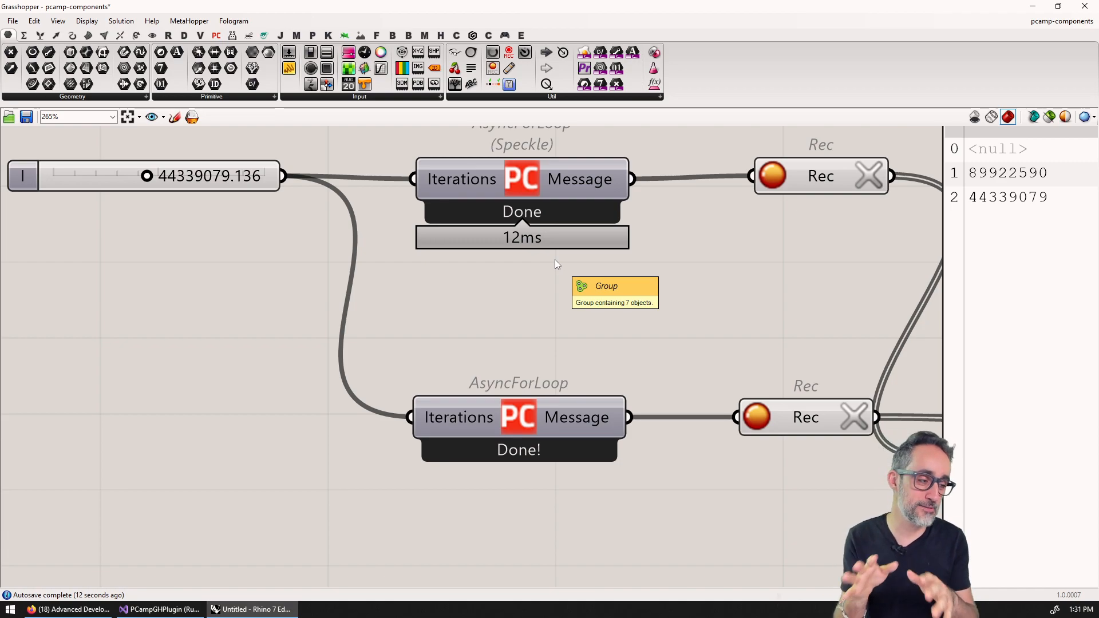
mouse_move(565, 263)
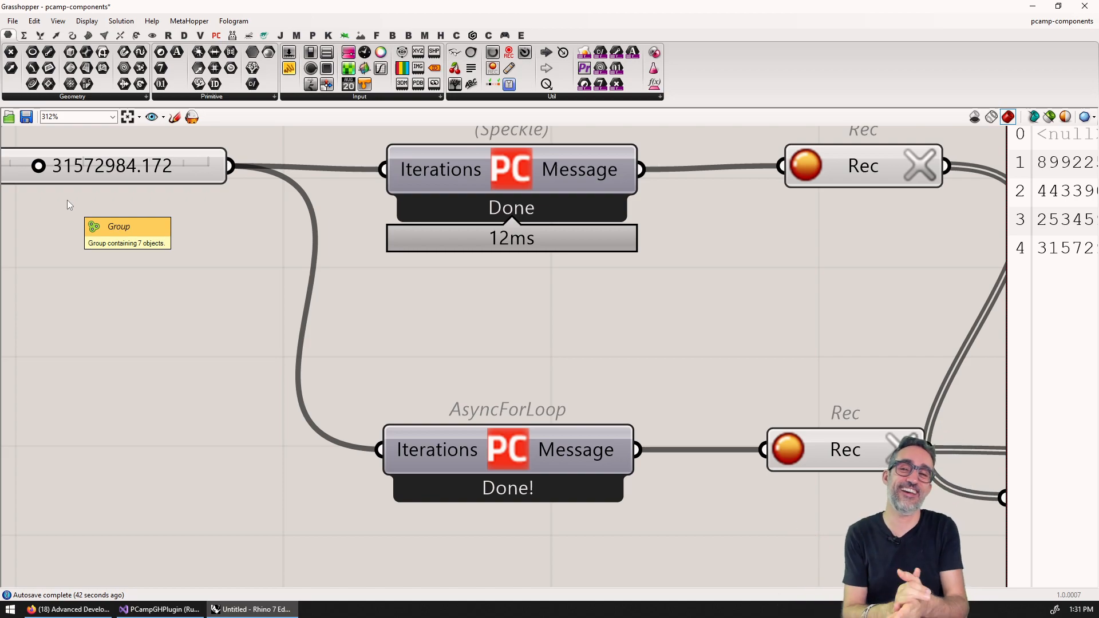
- Scroll the Grasshopper canvas to check the new iteration results and the 'Done!' message
scroll(down, 3)
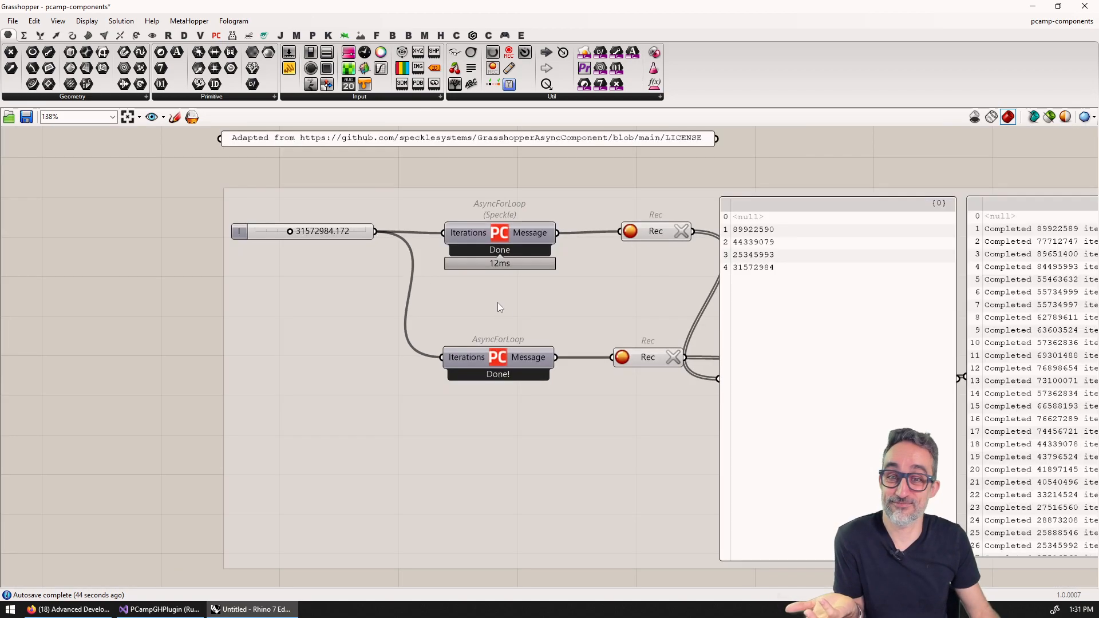